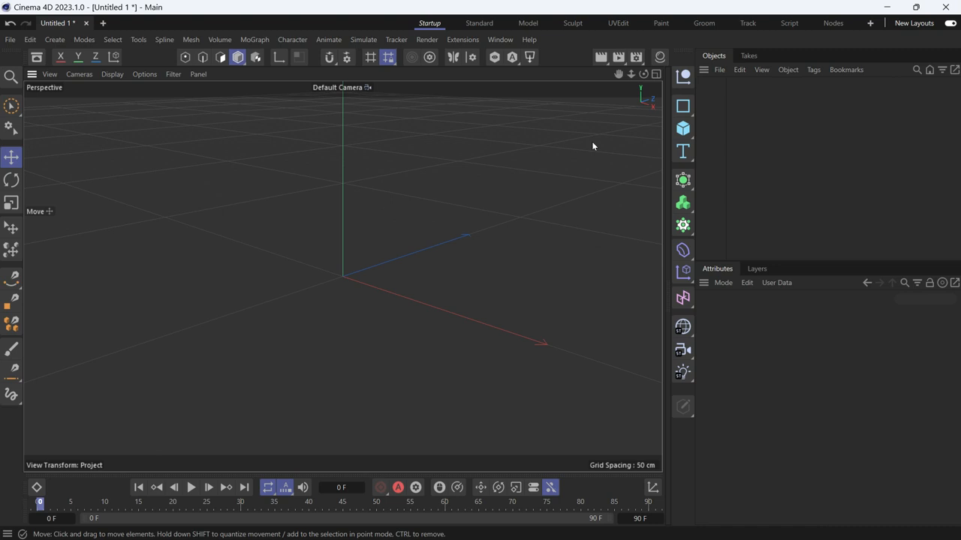
pyautogui.moveTo(683, 105)
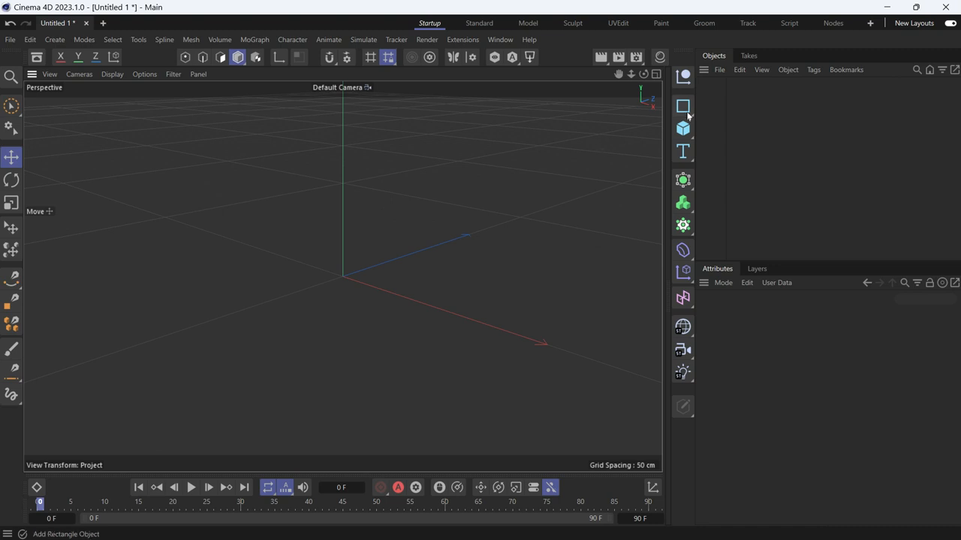
# Add a 20-tooth Cogwheel spline to the scene from the spline shapes palette
pyautogui.click(683, 105)
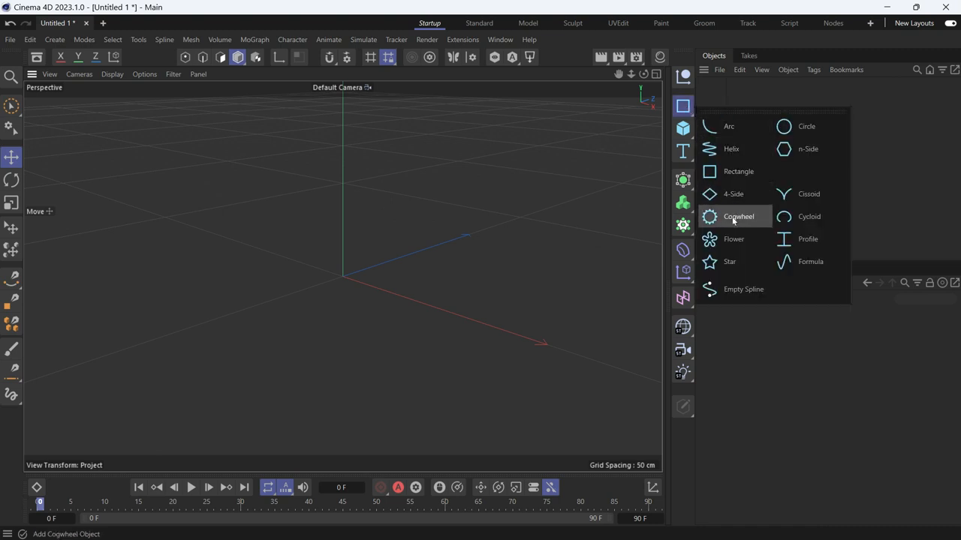
pyautogui.click(738, 216)
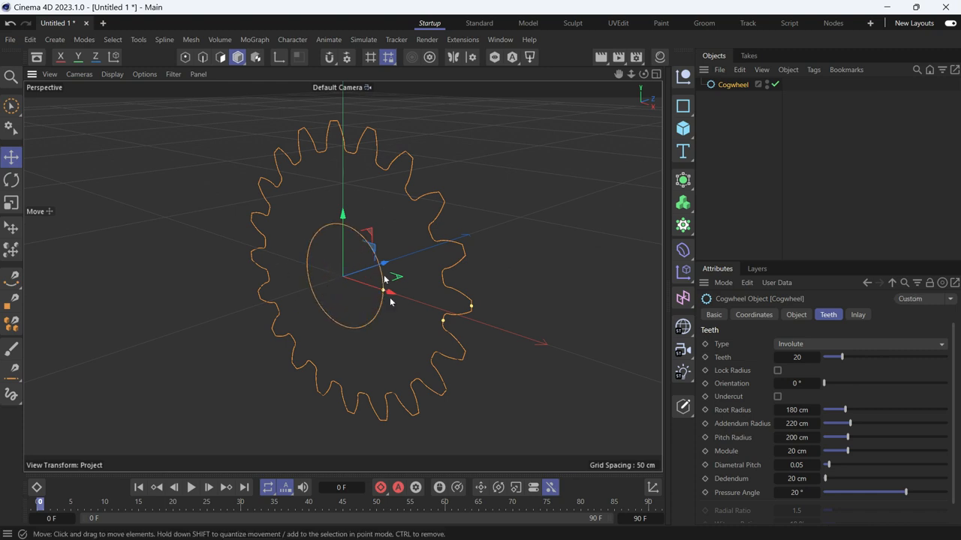
# Search the Asset Browser for 'trim' and load Trim Spline Modifier under the Cogwheel
pyautogui.click(36, 56)
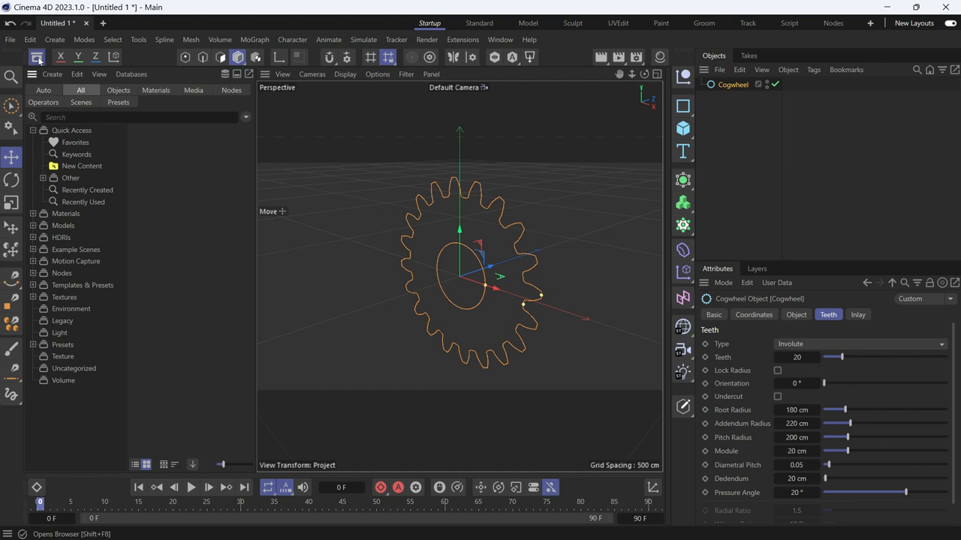
pyautogui.click(139, 117)
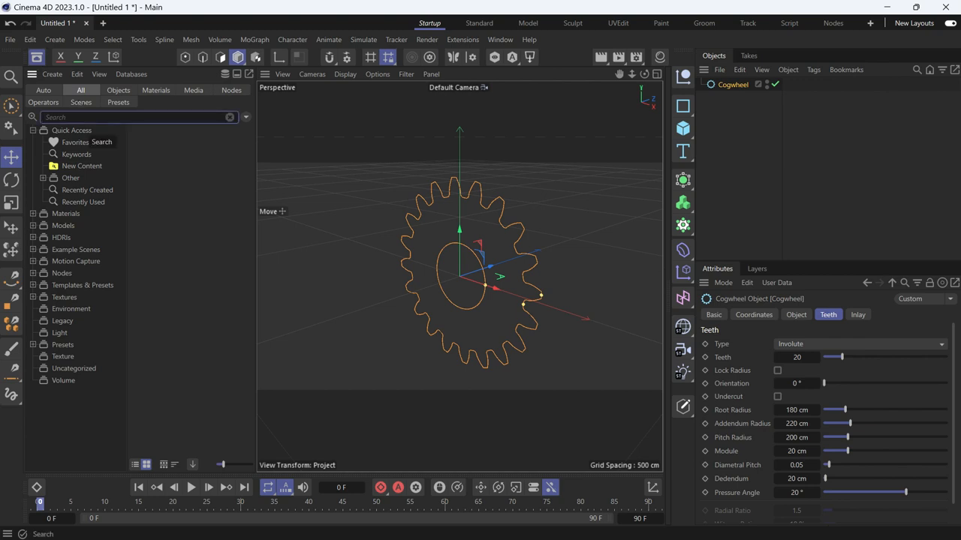
pyautogui.write('trim')
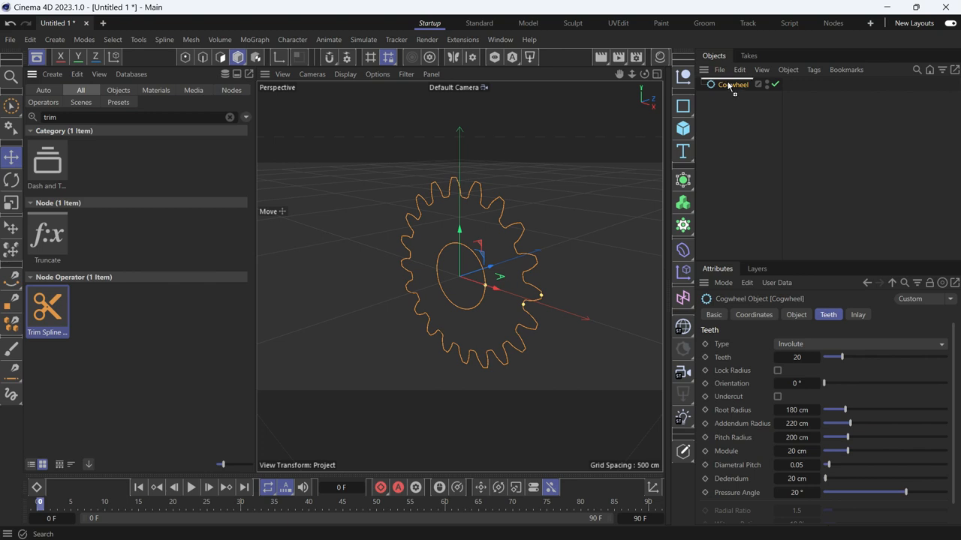
pyautogui.doubleClick(47, 303)
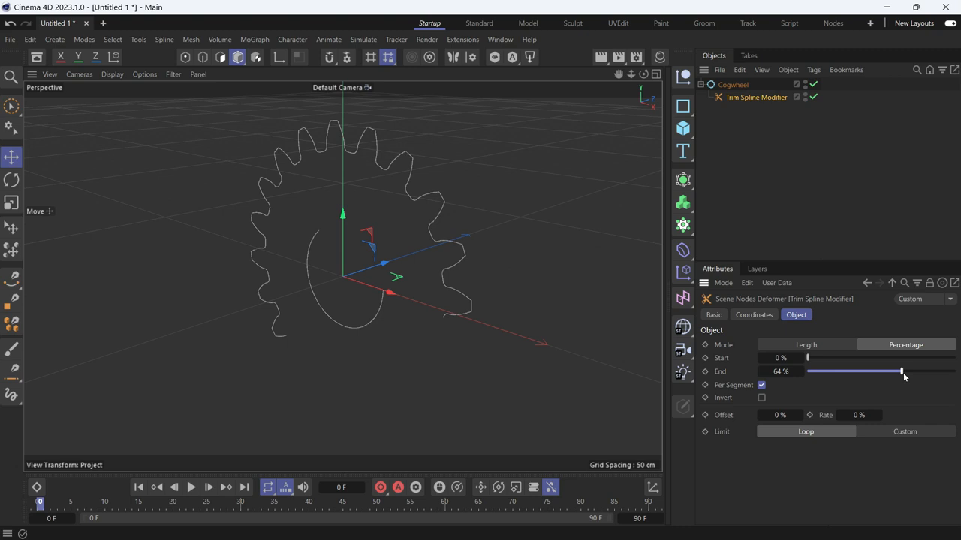
pyautogui.moveTo(719, 393)
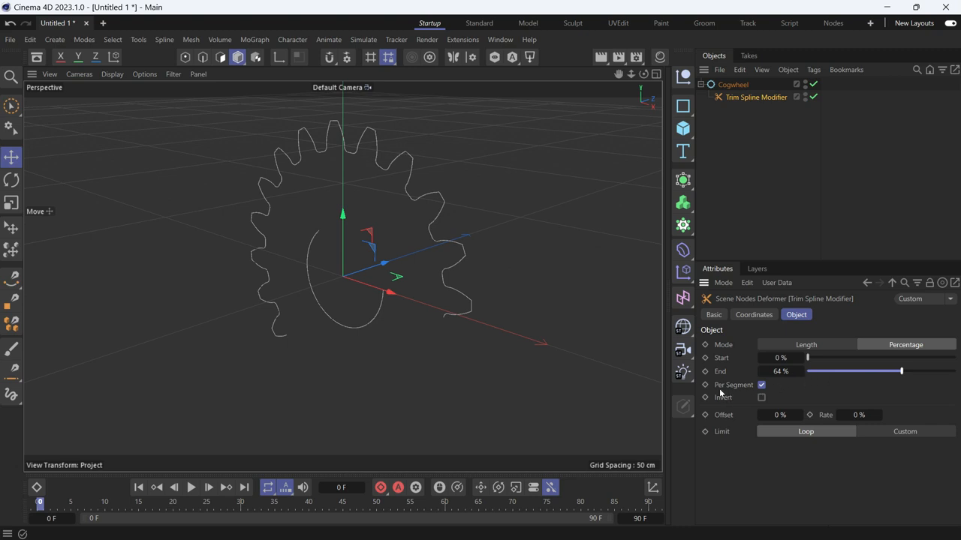
pyautogui.moveTo(752, 341)
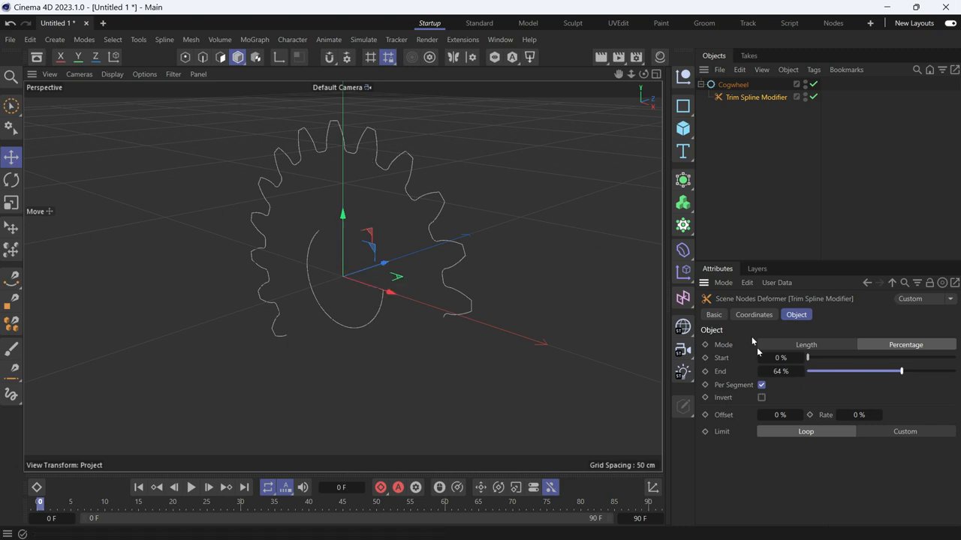
# Set the trim End to 67%, keeping Per Segment enabled after testing it off
pyautogui.click(761, 385)
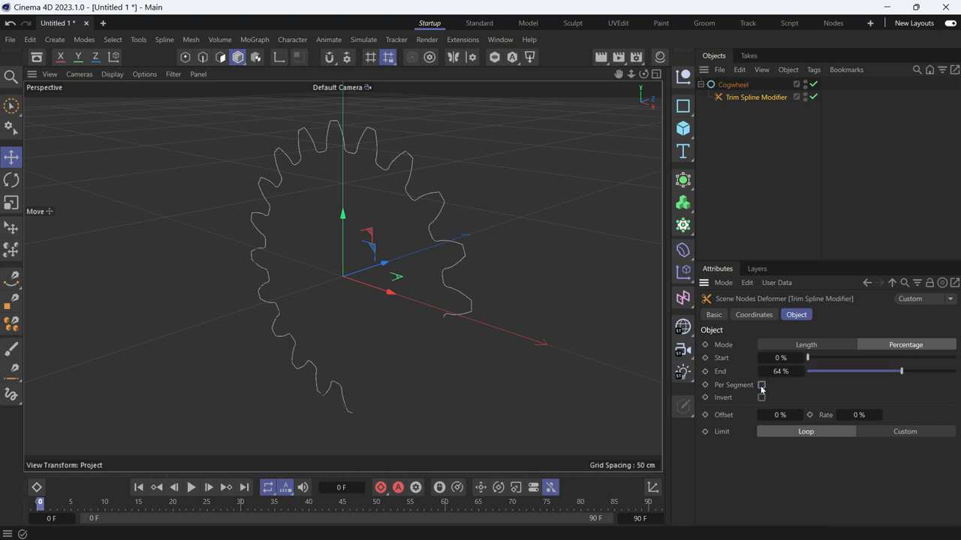
pyautogui.moveTo(317, 224)
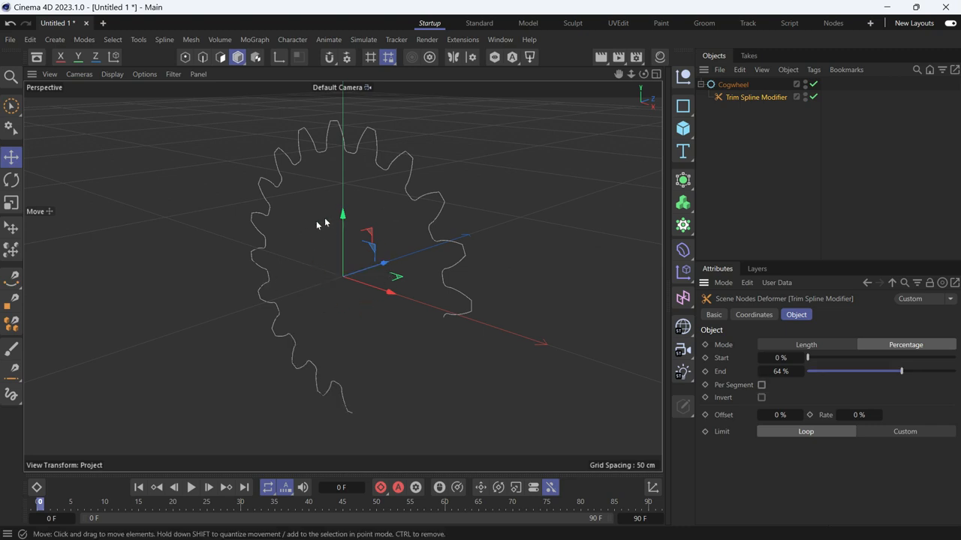
pyautogui.moveTo(789, 336)
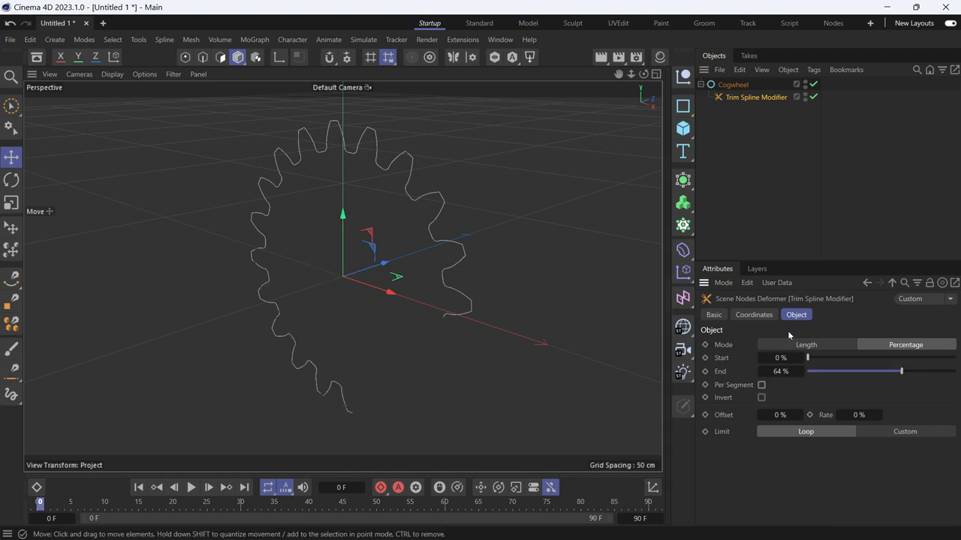
pyautogui.moveTo(900, 370); pyautogui.dragTo(947, 371)
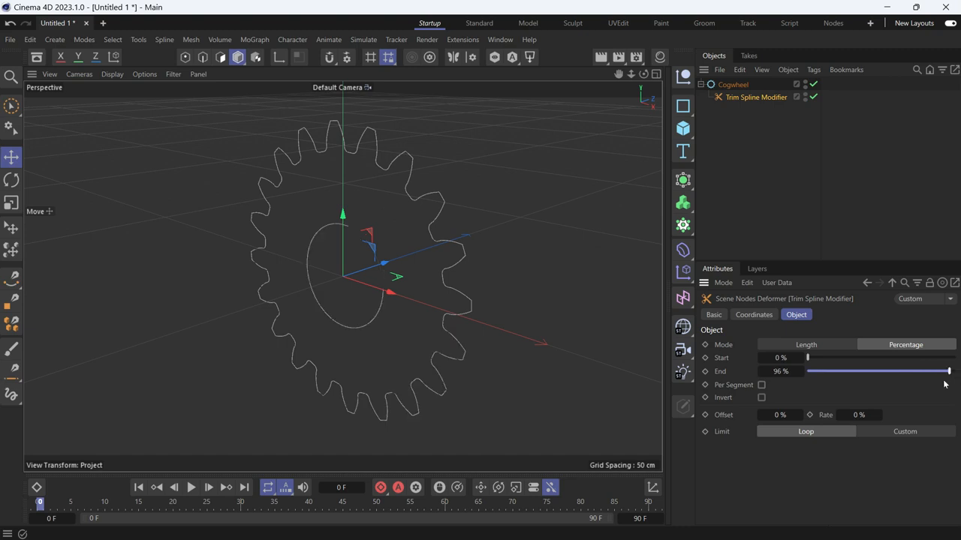
pyautogui.moveTo(947, 371); pyautogui.dragTo(905, 372)
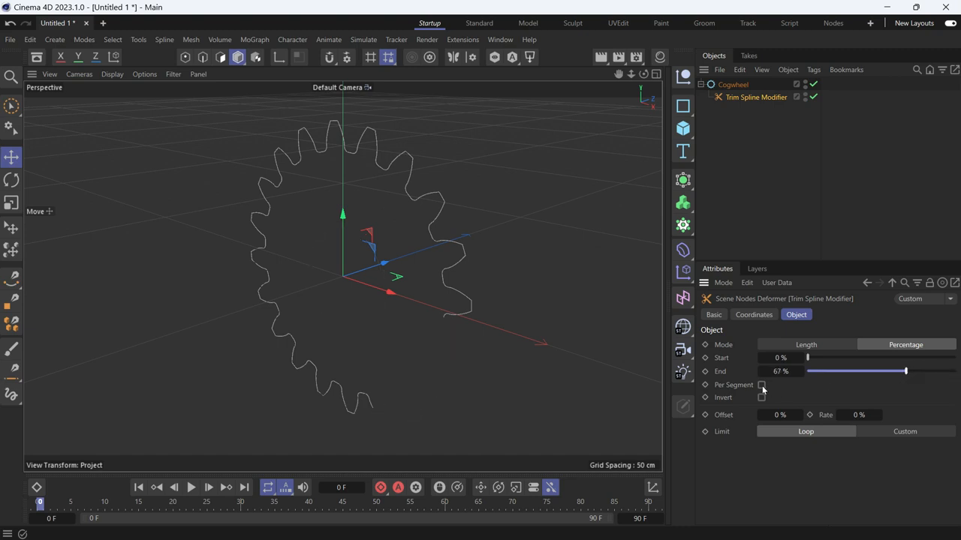
pyautogui.click(761, 385)
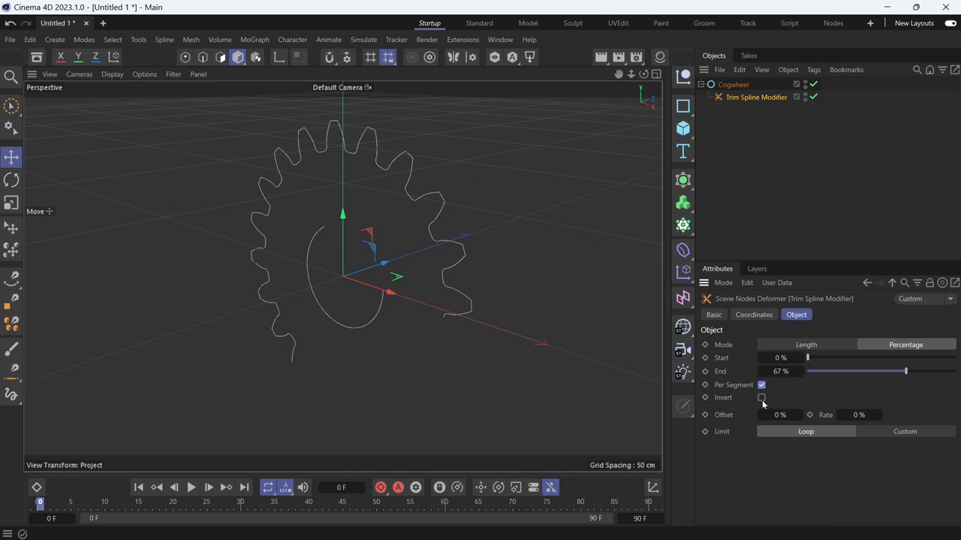
pyautogui.click(761, 384)
pyautogui.write('40')
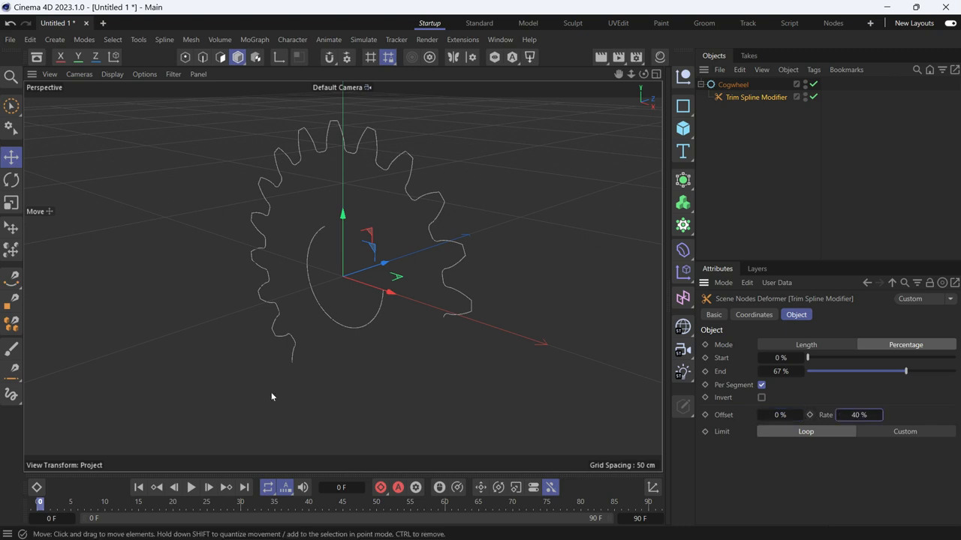
pyautogui.moveTo(139, 487)
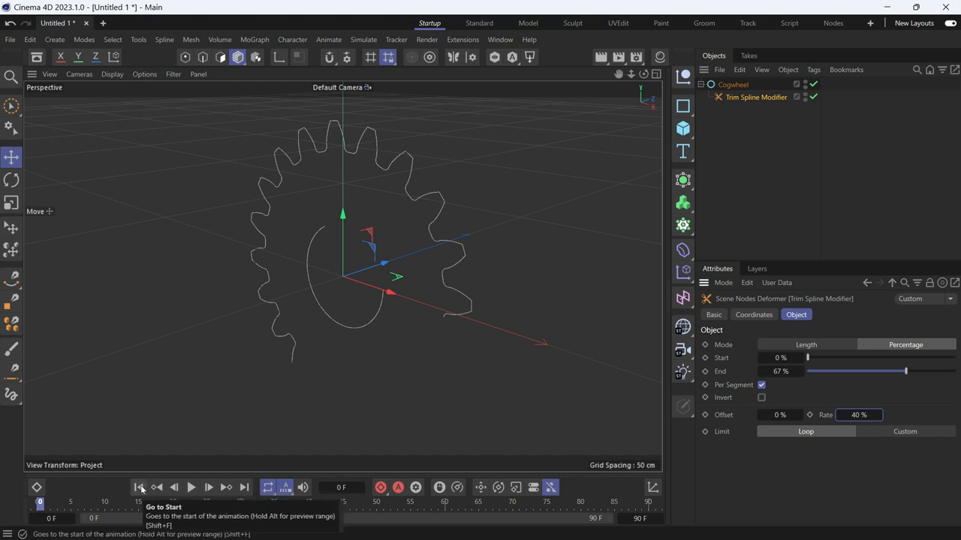
pyautogui.moveTo(139, 487)
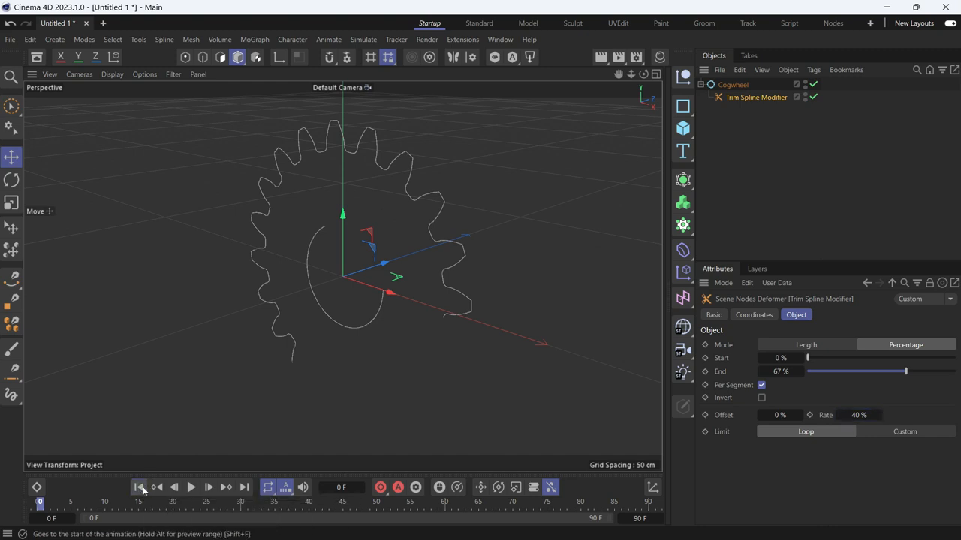
# Play the looping trim animation over the 300-frame timeline, stopping at frame 205
pyautogui.click(191, 487)
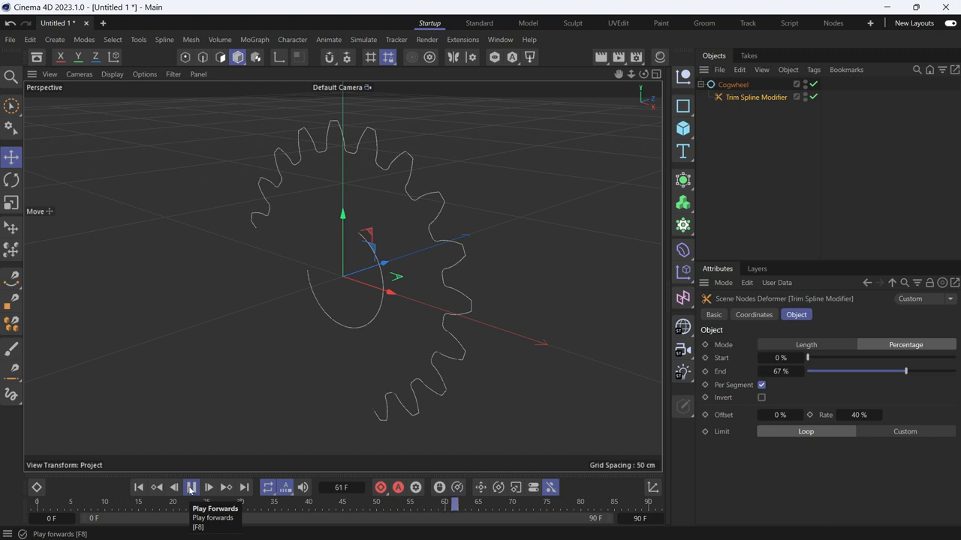
pyautogui.click(190, 487)
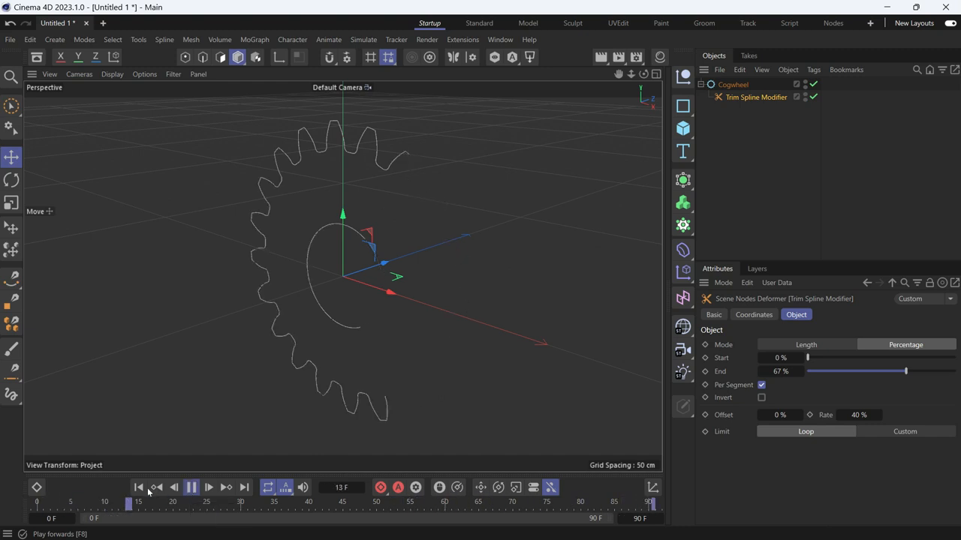
pyautogui.click(190, 488)
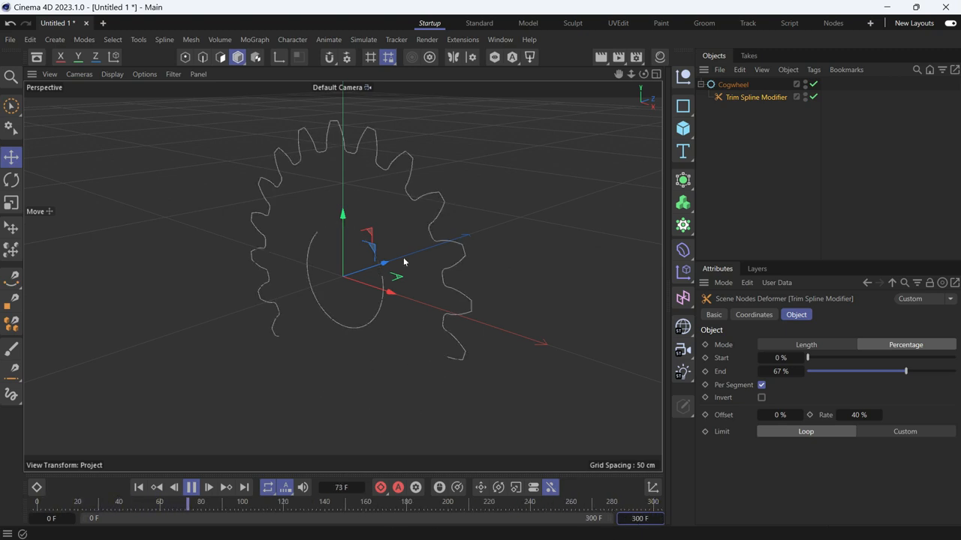
pyautogui.click(191, 487)
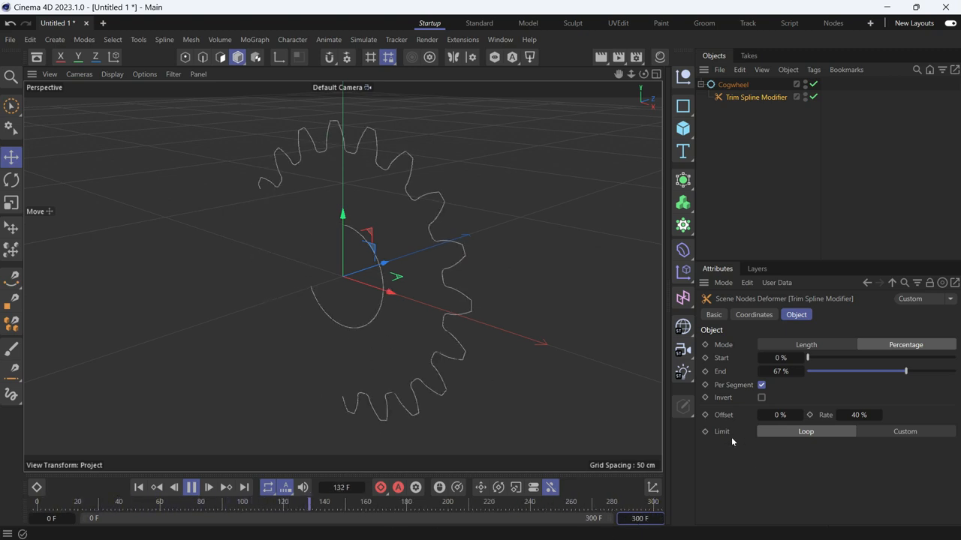
pyautogui.click(192, 487)
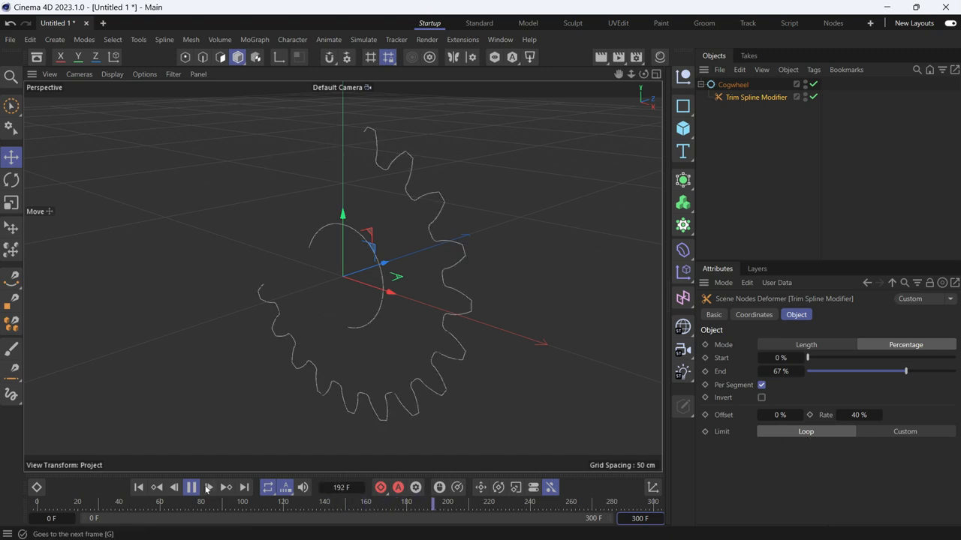
pyautogui.click(191, 487)
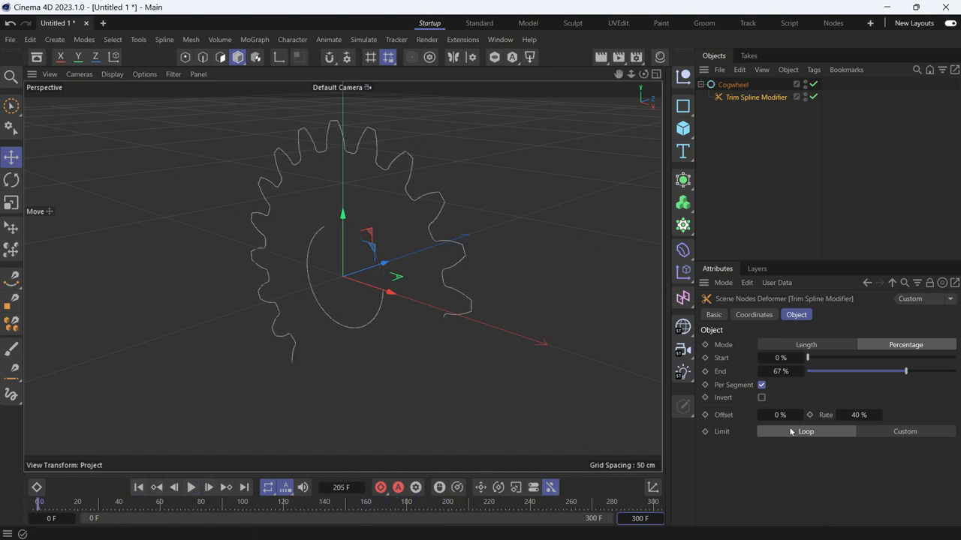
# Set Limit to Custom with 0%–100% clamps and replay the animation from the start
pyautogui.click(904, 430)
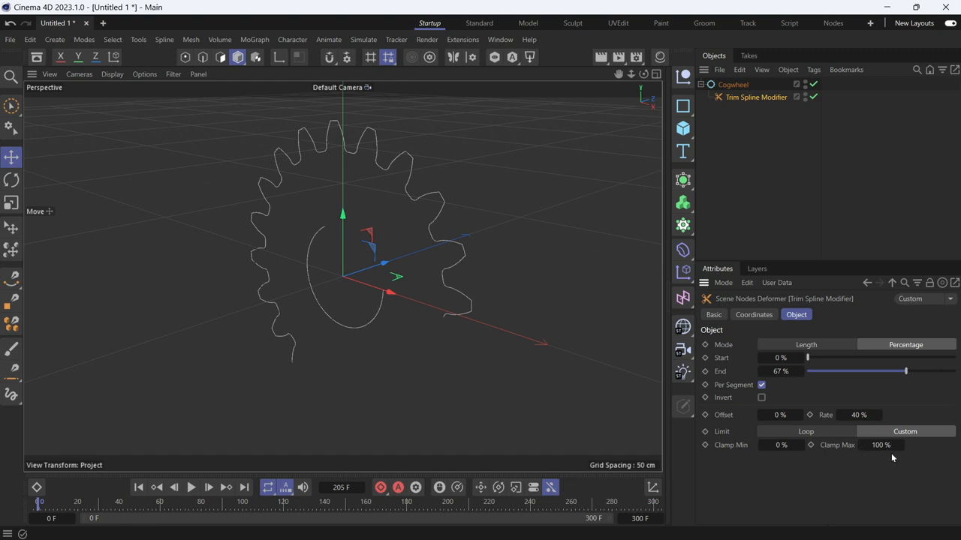
pyautogui.click(192, 488)
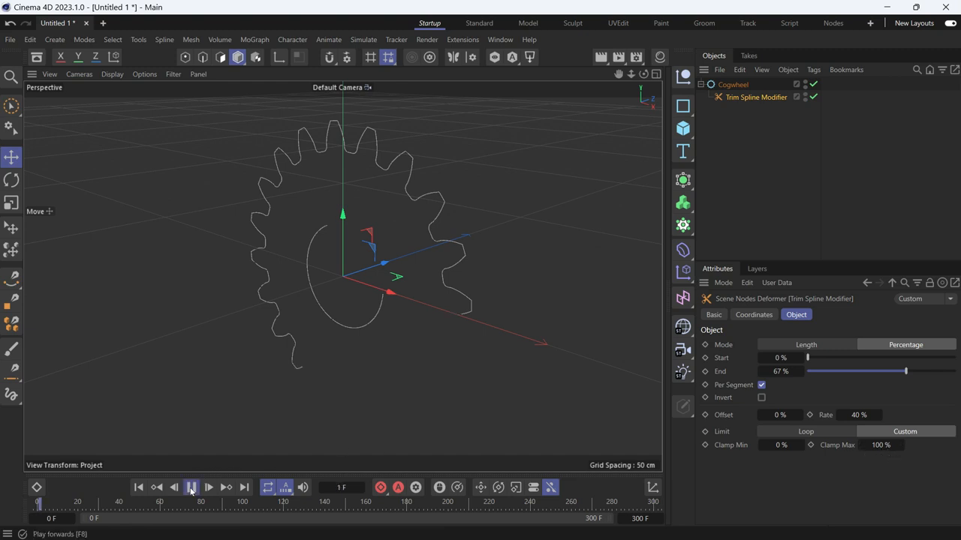
pyautogui.click(208, 487)
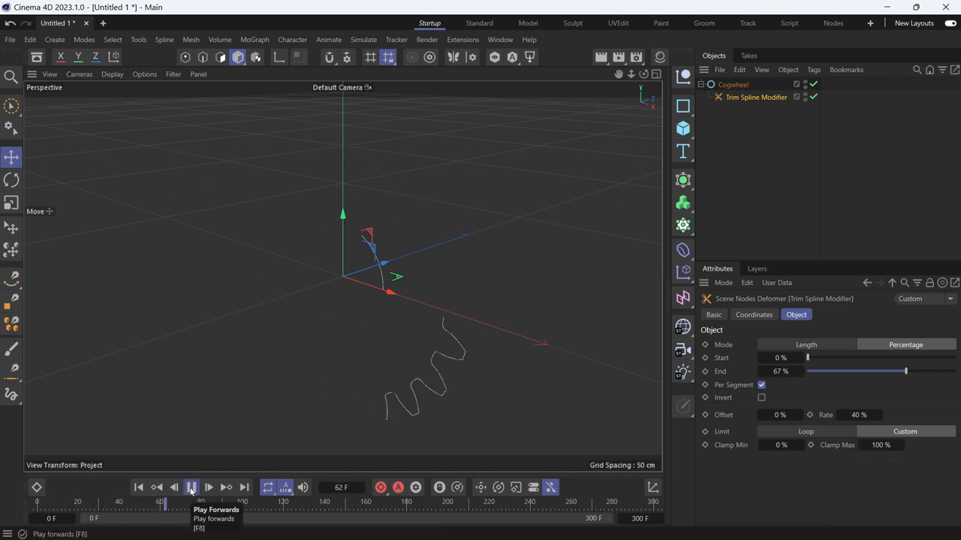
pyautogui.click(190, 487)
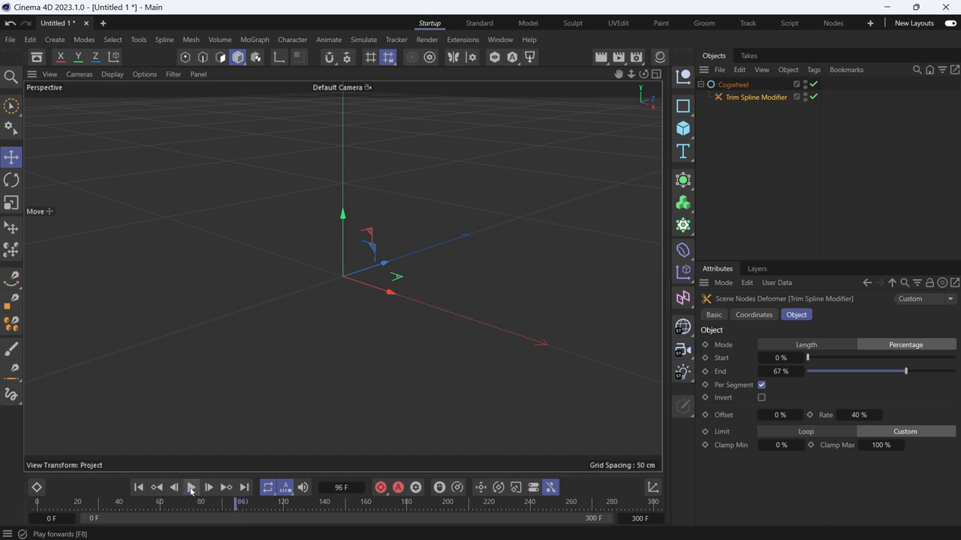